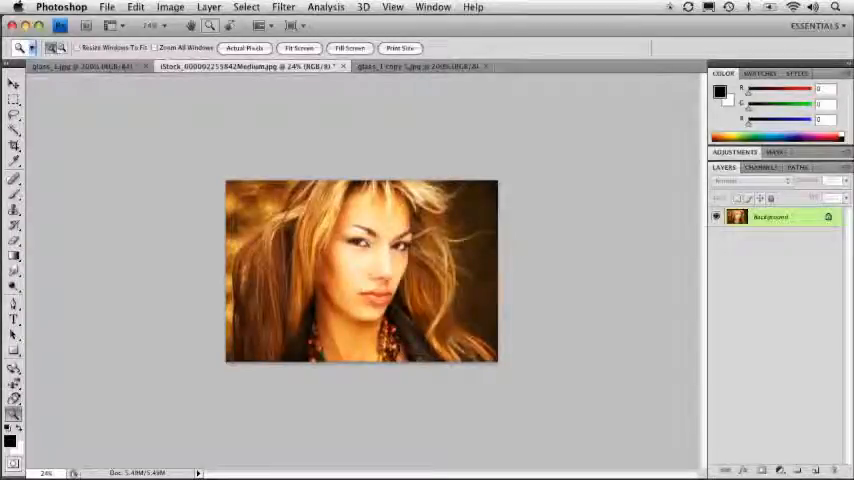
# Check the portrait's pixel dimensions and resolution in Image Size, closing without changes.
pyautogui.click(170, 7)
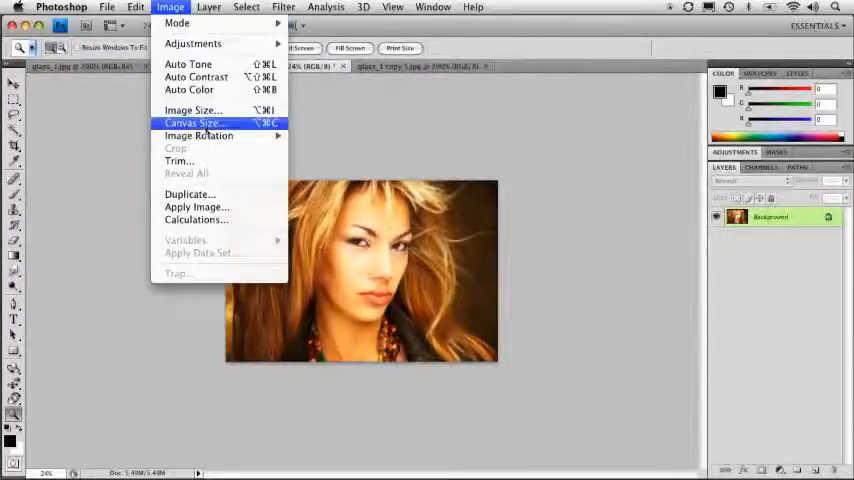
pyautogui.click(193, 110)
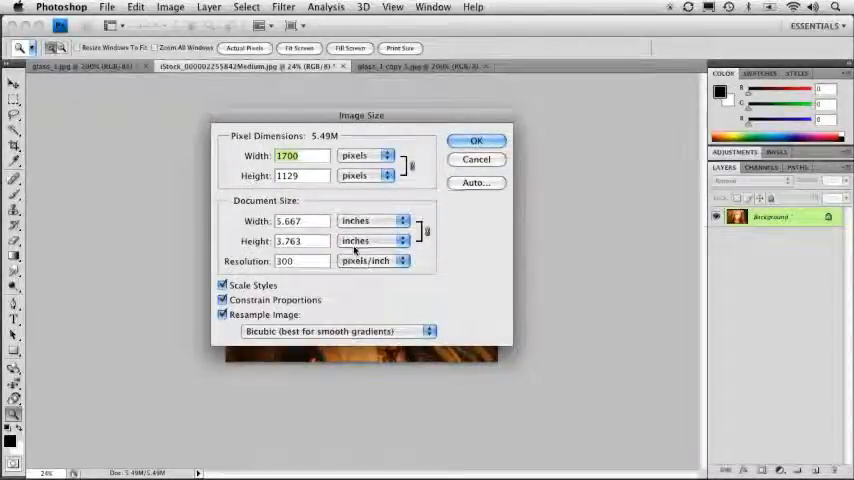
pyautogui.moveTo(423, 230)
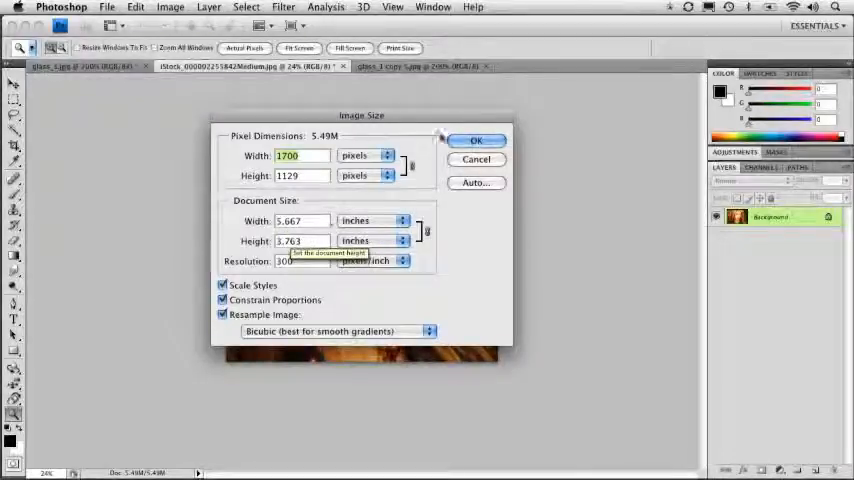
pyautogui.click(476, 140)
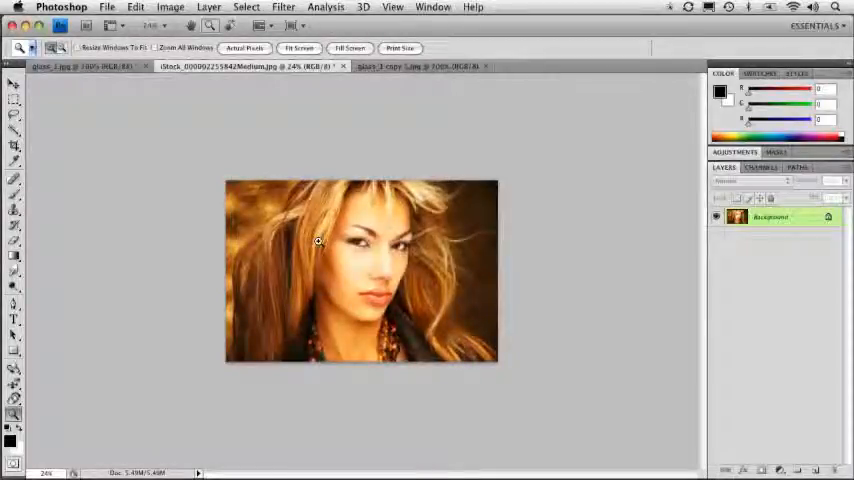
# Zoom the portrait to 100%, then bring glass_1 copy 5.jpg to the front.
pyautogui.click(244, 48)
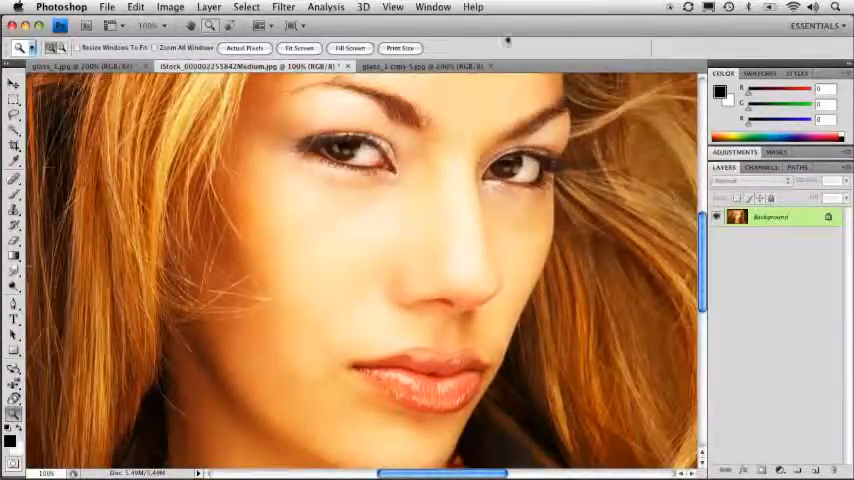
pyautogui.click(432, 7)
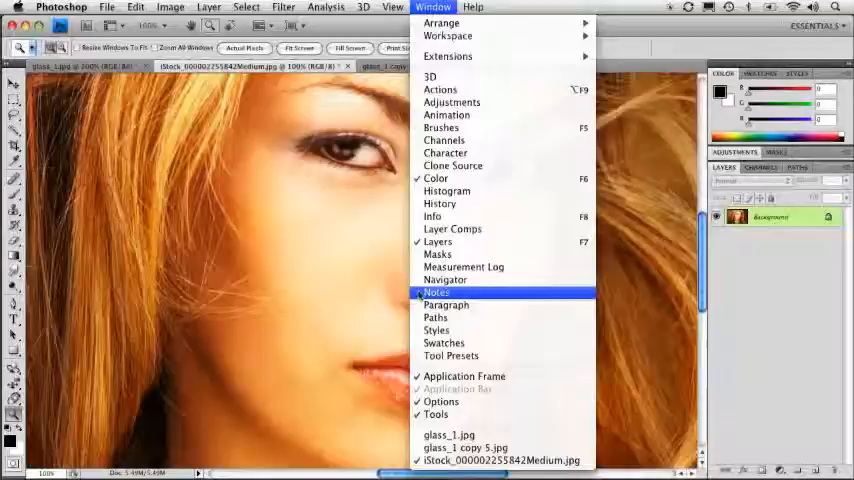
pyautogui.click(445, 279)
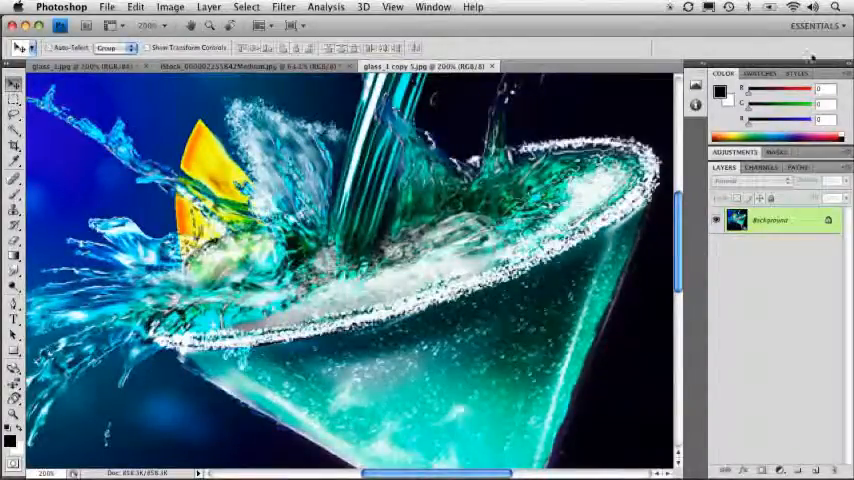
pyautogui.click(432, 7)
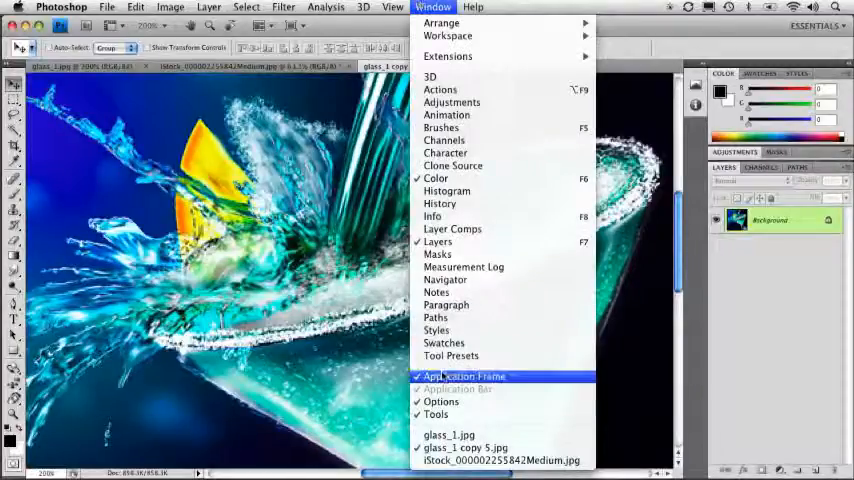
pyautogui.click(463, 375)
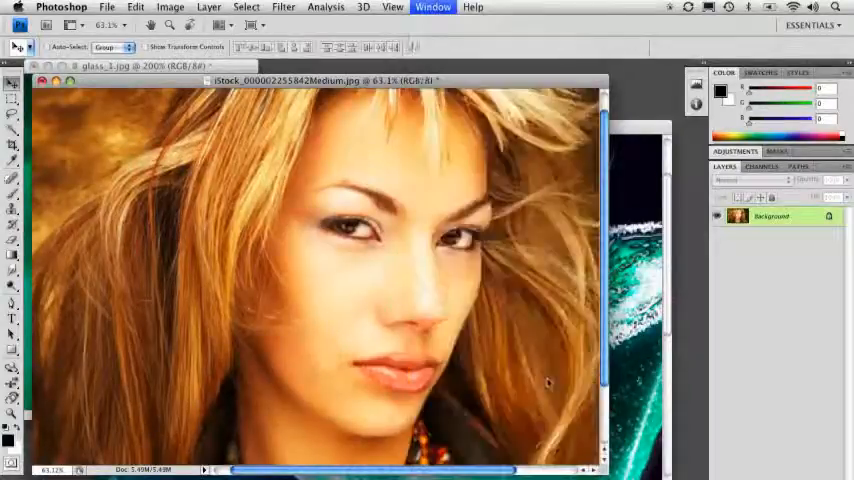
pyautogui.click(95, 66)
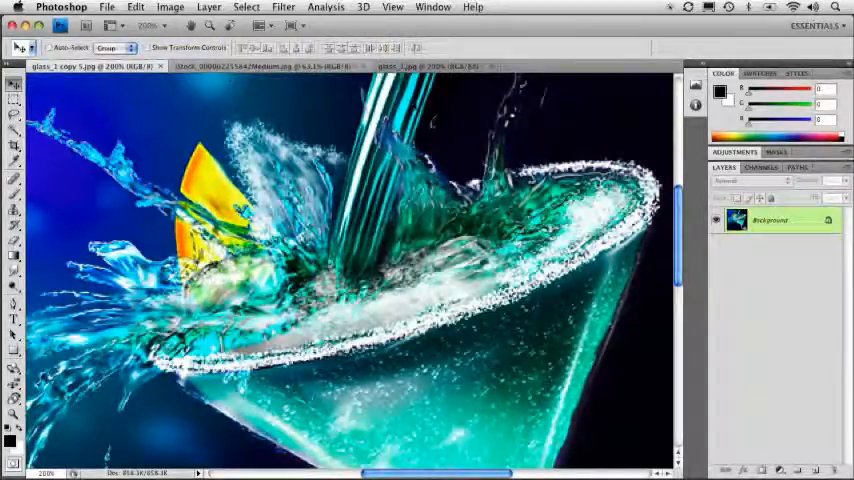
# Close the glass_1 cocktail image tabs, leaving the iStock portrait open at 100%.
pyautogui.click(265, 66)
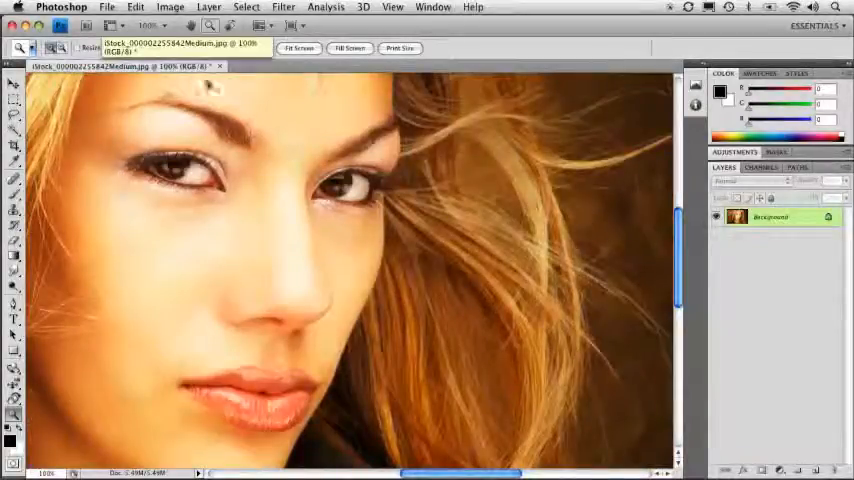
# Duplicate the portrait image with Image > Duplicate.
pyautogui.click(170, 7)
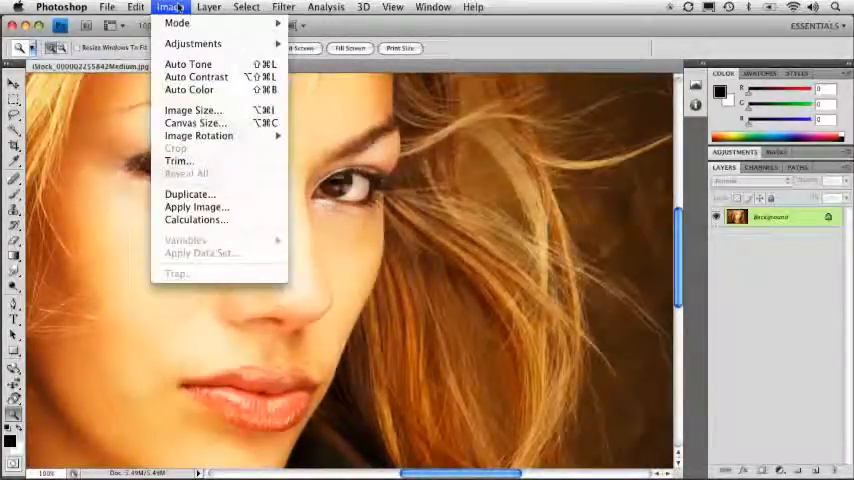
pyautogui.moveTo(189, 194)
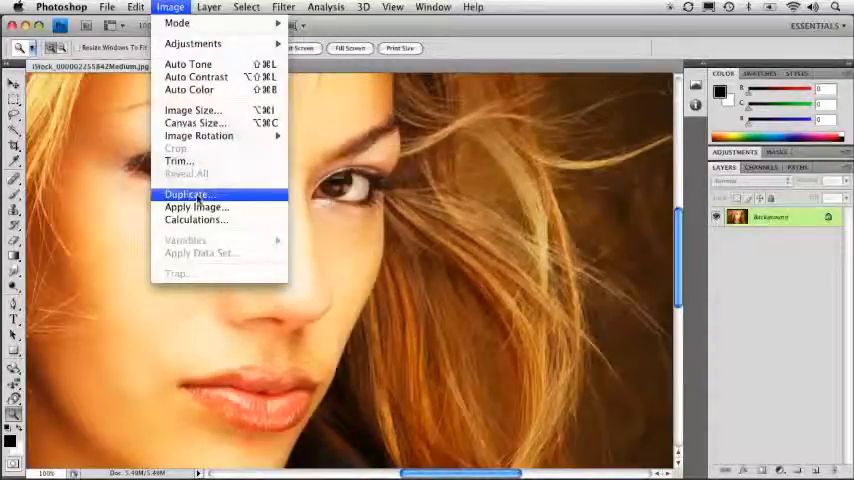
pyautogui.click(188, 194)
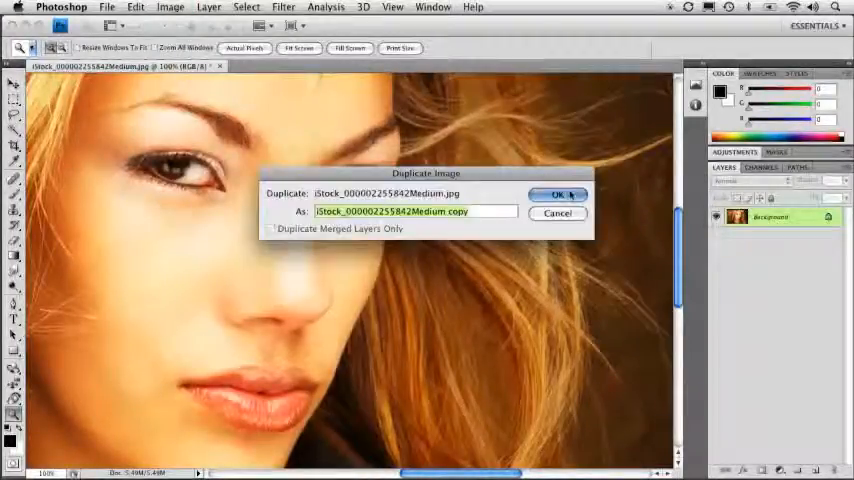
pyautogui.click(558, 194)
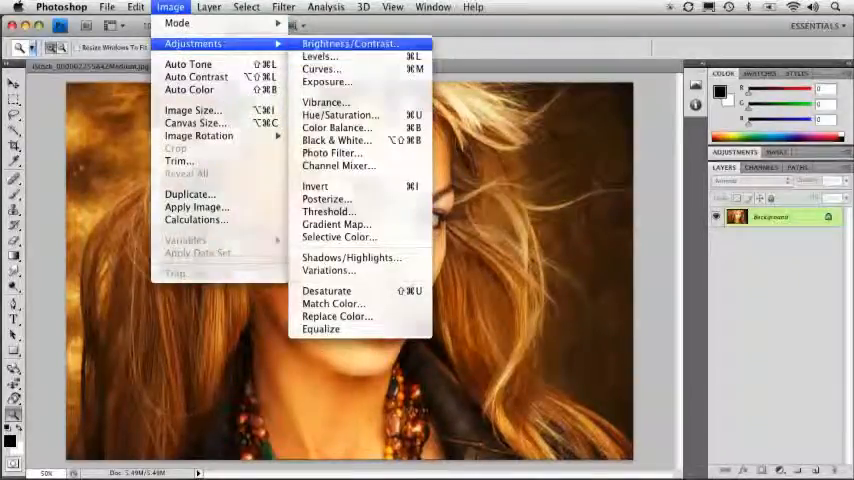
# Darken the copy with Brightness -92 and Contrast 65.
pyautogui.click(348, 43)
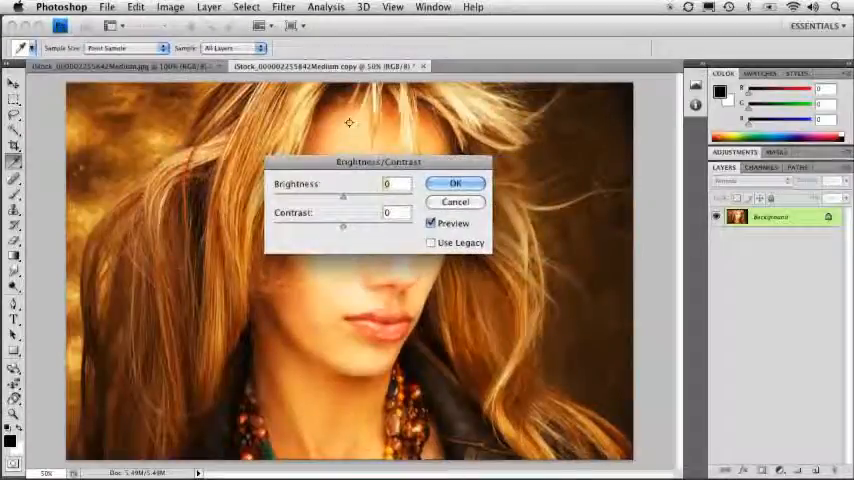
pyautogui.moveTo(343, 227); pyautogui.dragTo(390, 227)
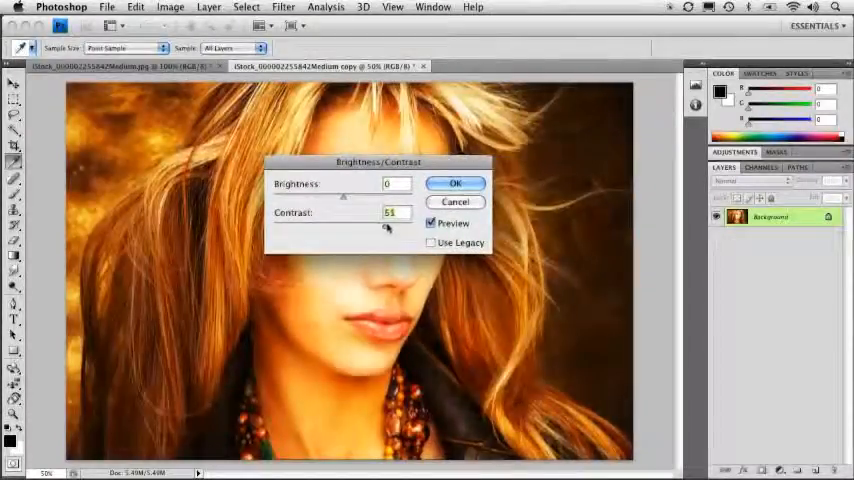
pyautogui.moveTo(343, 196); pyautogui.dragTo(300, 200)
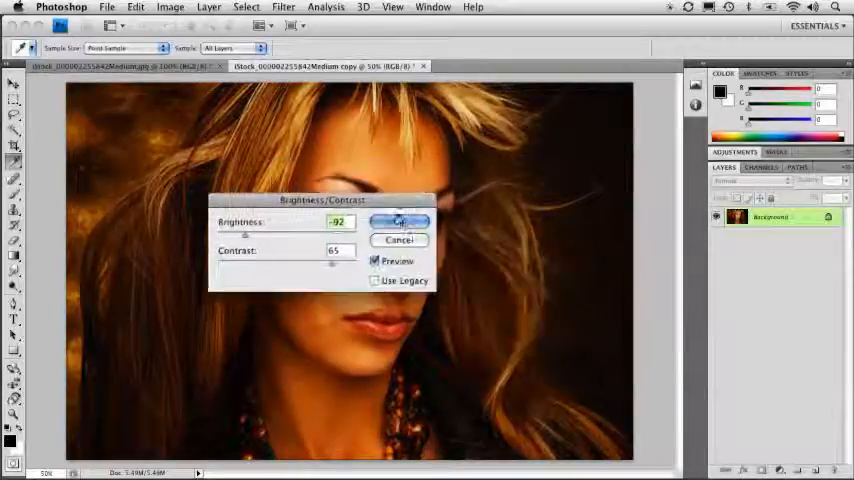
pyautogui.click(399, 221)
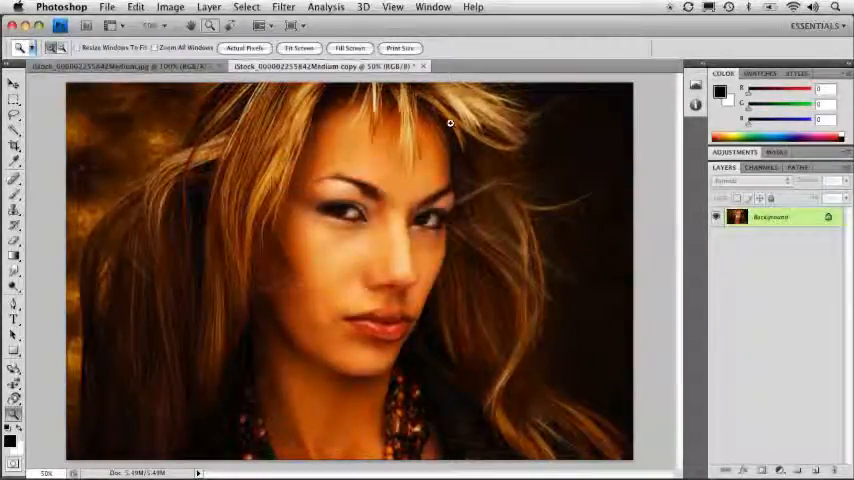
pyautogui.click(262, 48)
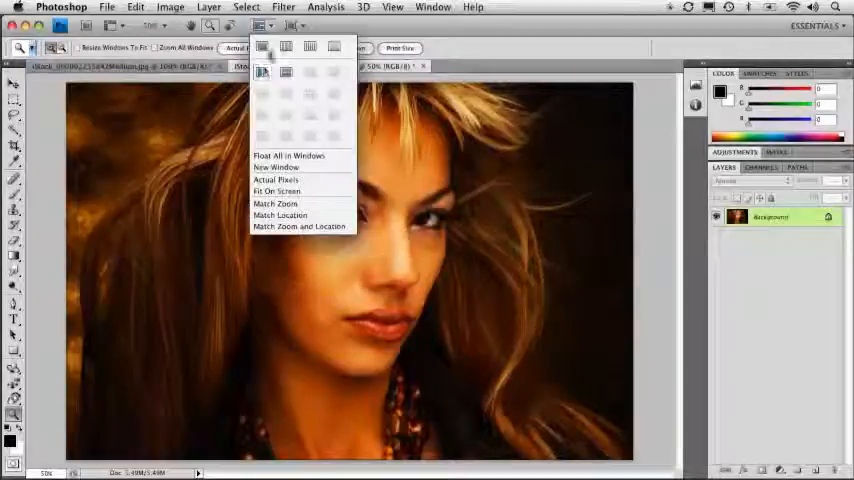
# Tile the original and darkened copy 2-up vertically, then zoom into the copy.
pyautogui.click(262, 71)
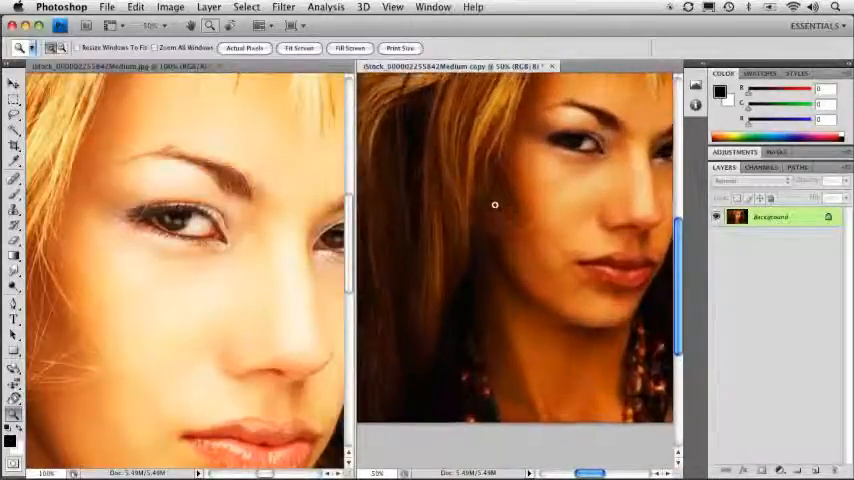
pyautogui.click(494, 205)
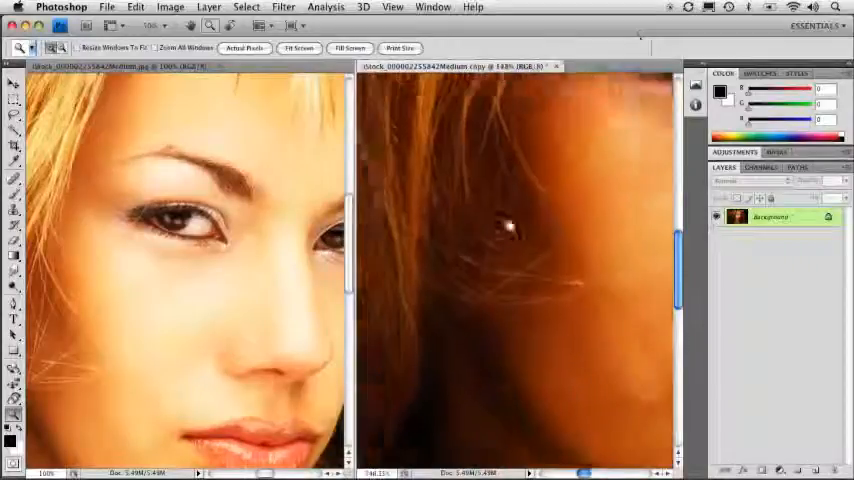
pyautogui.scroll(-3)
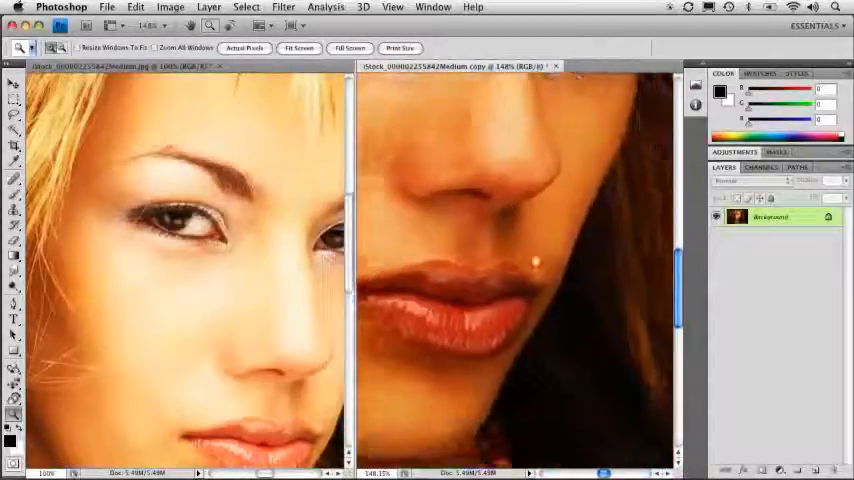